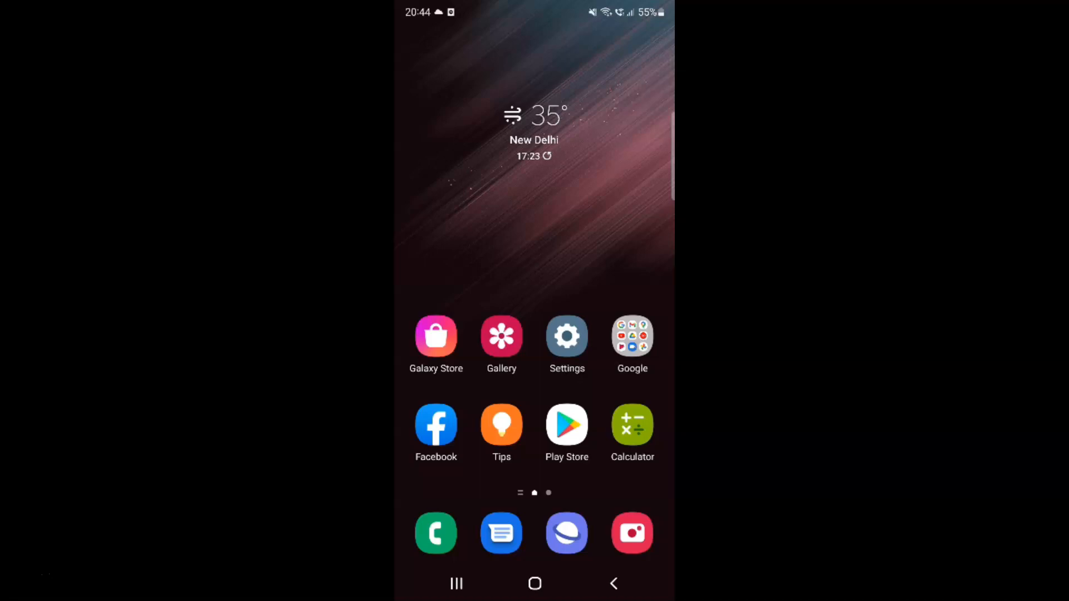
{"action": "mouse_move", "coordinate": [545, 183]}
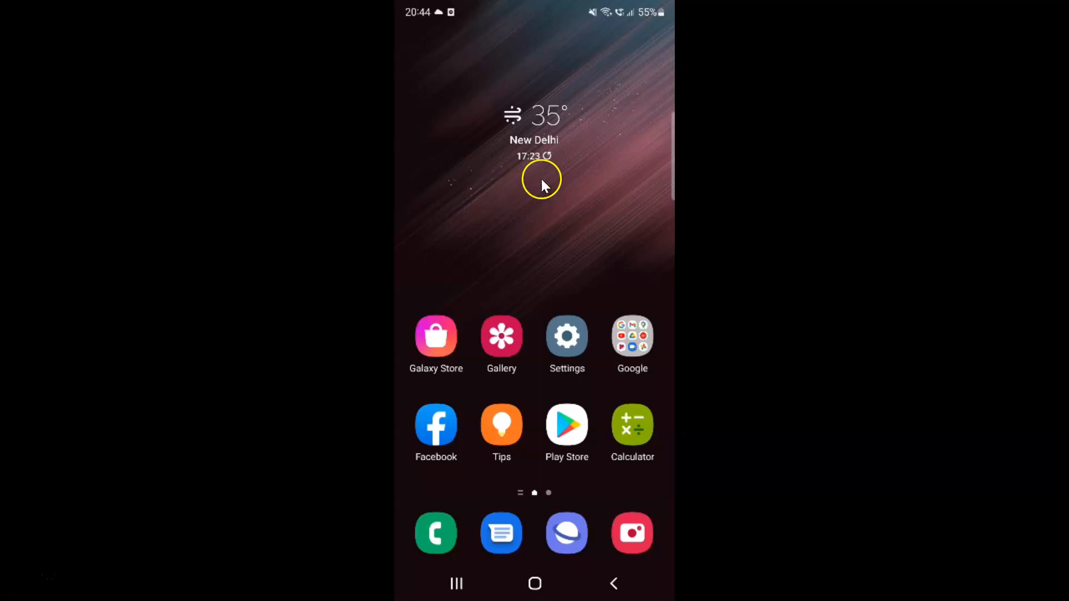
{"action": "mouse_move", "coordinate": [551, 183]}
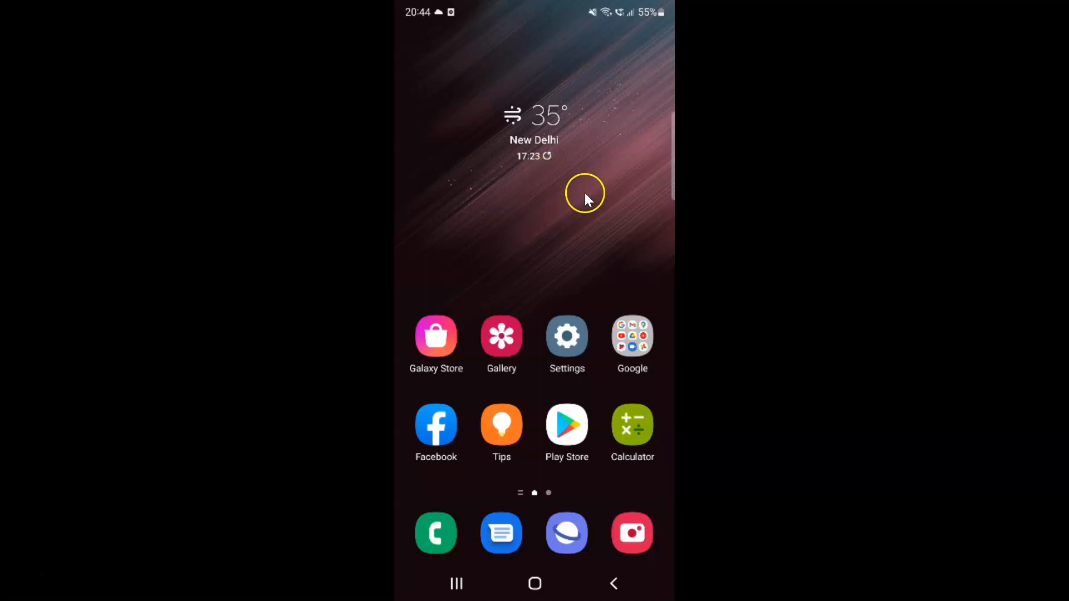
{"action": "mouse_move", "coordinate": [583, 183]}
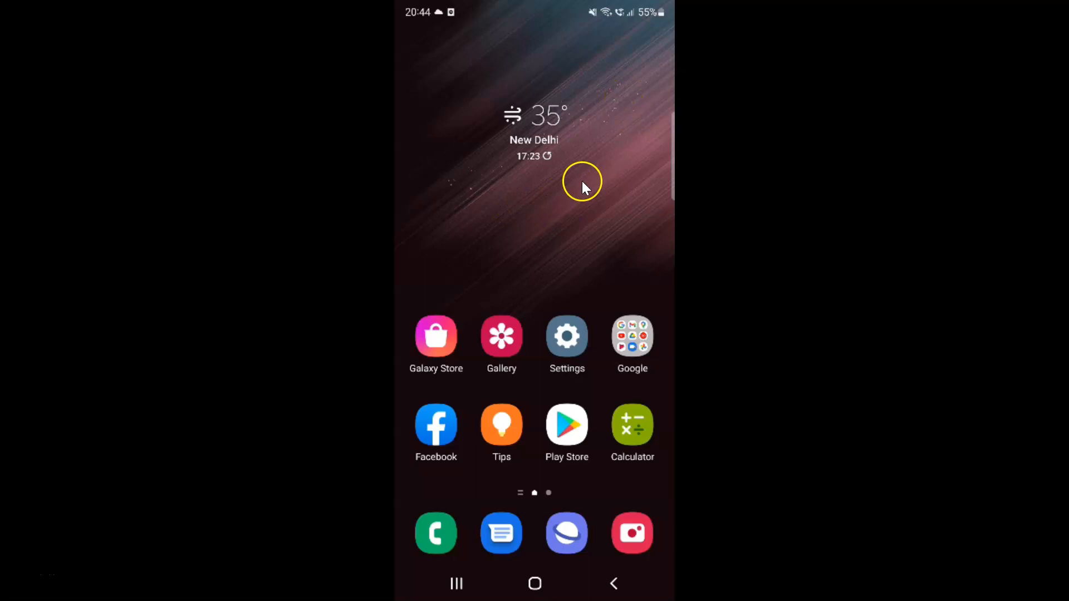
{"action": "mouse_move", "coordinate": [592, 219]}
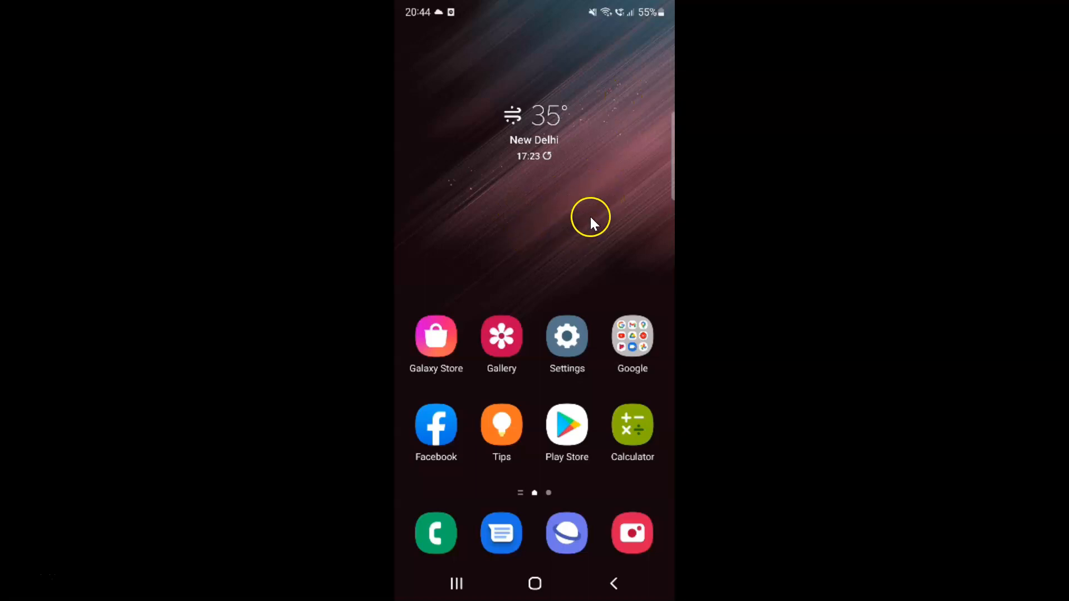
{"action": "mouse_move", "coordinate": [603, 225]}
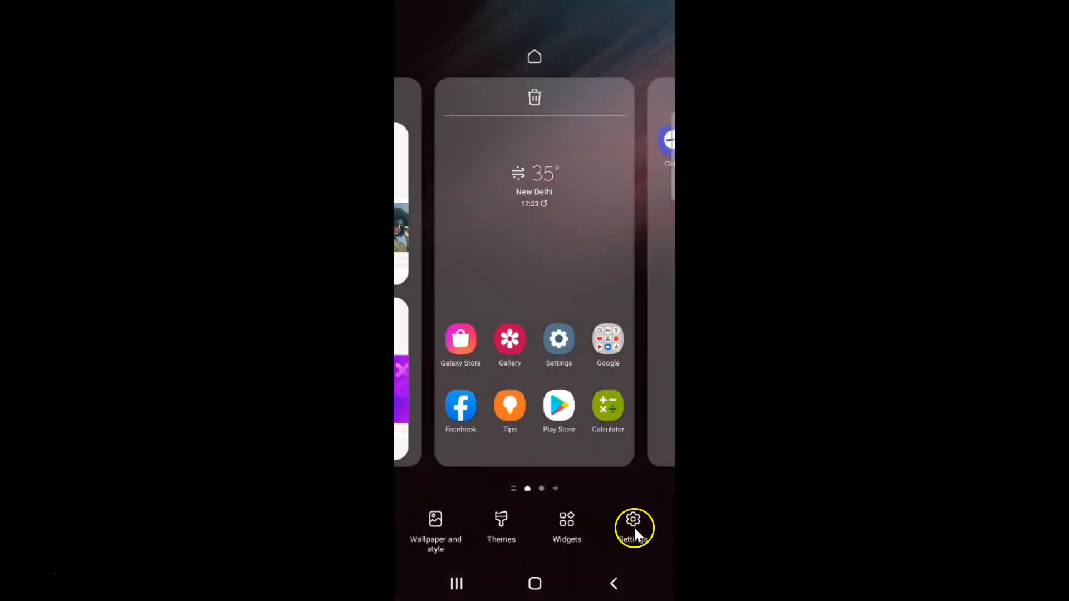
{"action": "mouse_move", "coordinate": [567, 523]}
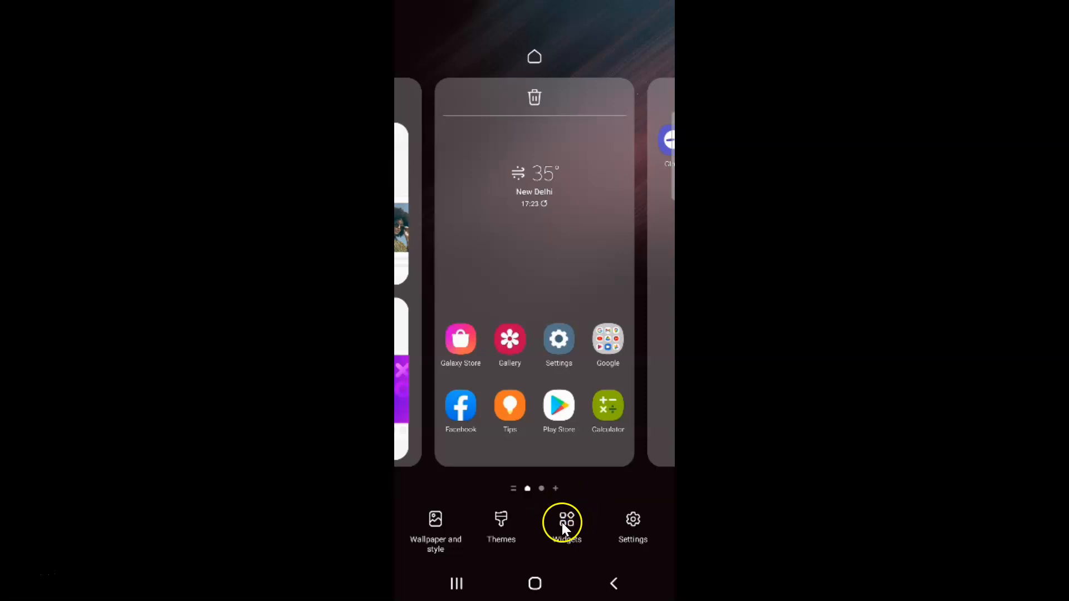
- Open the Widgets picker from the home screen edit toolbar
{"action": "left_click", "coordinate": [565, 524]}
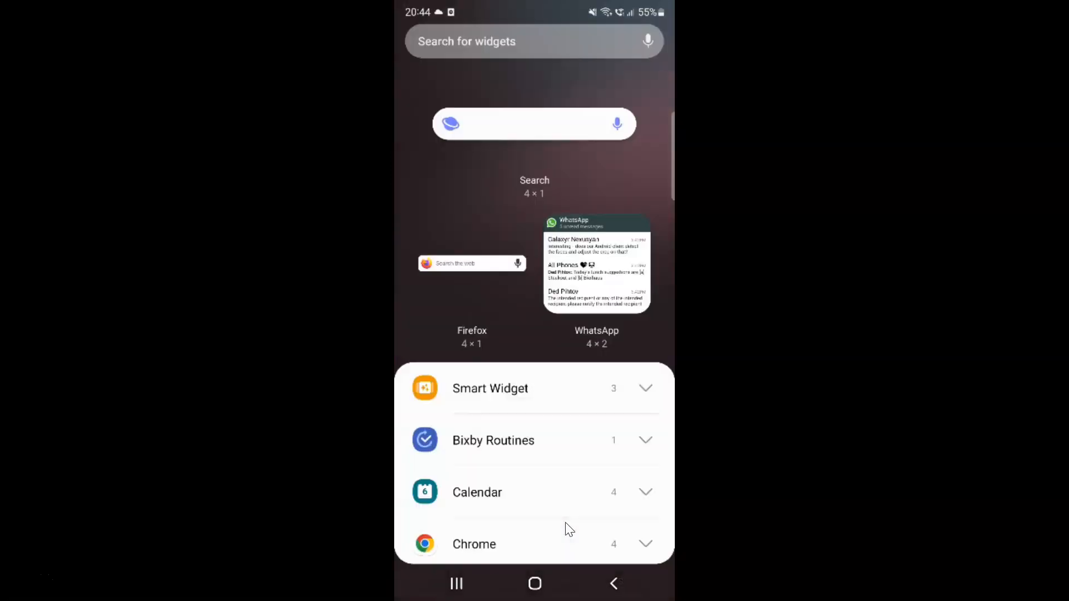
{"action": "mouse_move", "coordinate": [596, 303]}
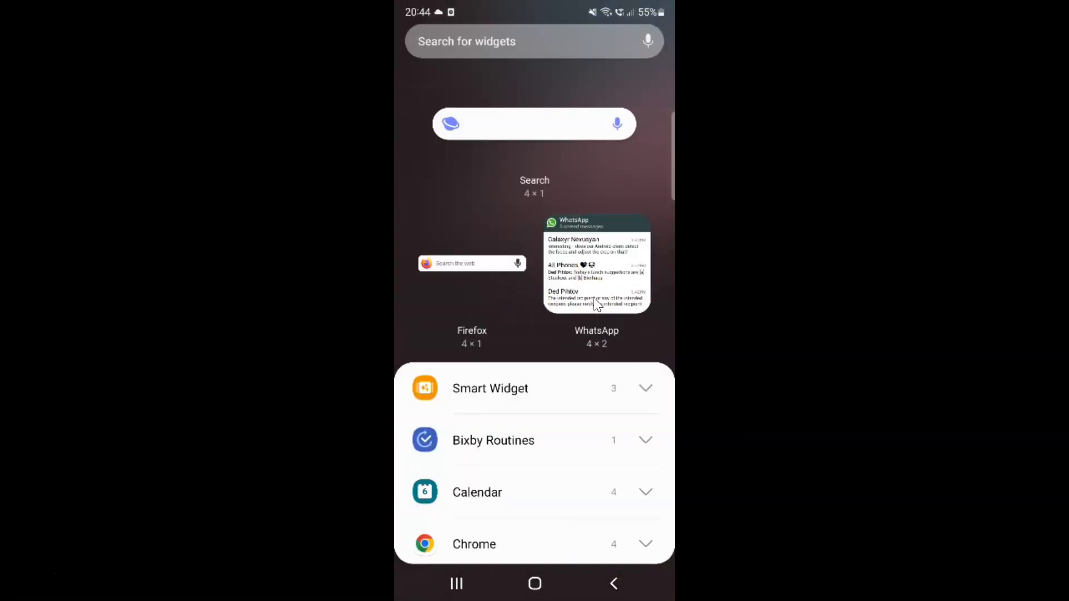
- Scroll the widget list to reach Google's At a Glance, Search and Sound Search widgets
{"action": "scroll", "scroll_direction": "up", "scroll_amount": 3}
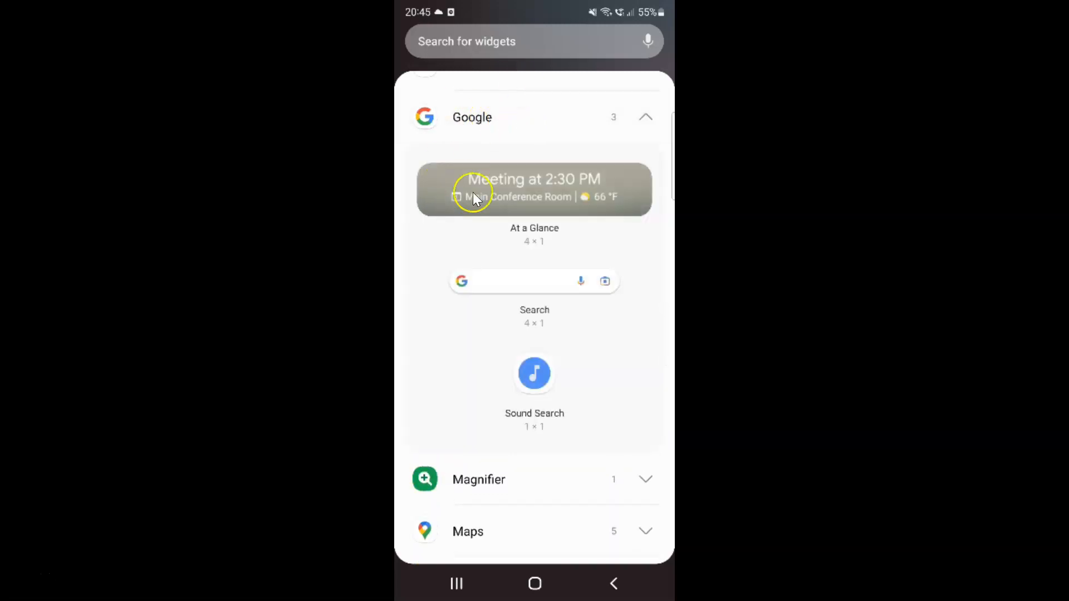
{"action": "mouse_move", "coordinate": [519, 282]}
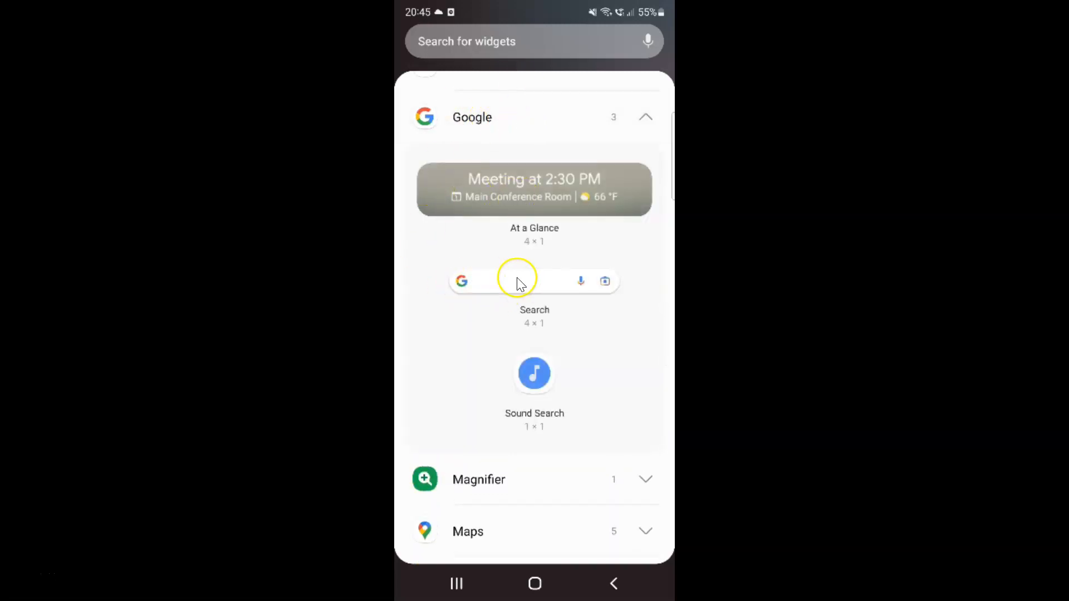
{"action": "mouse_move", "coordinate": [553, 284]}
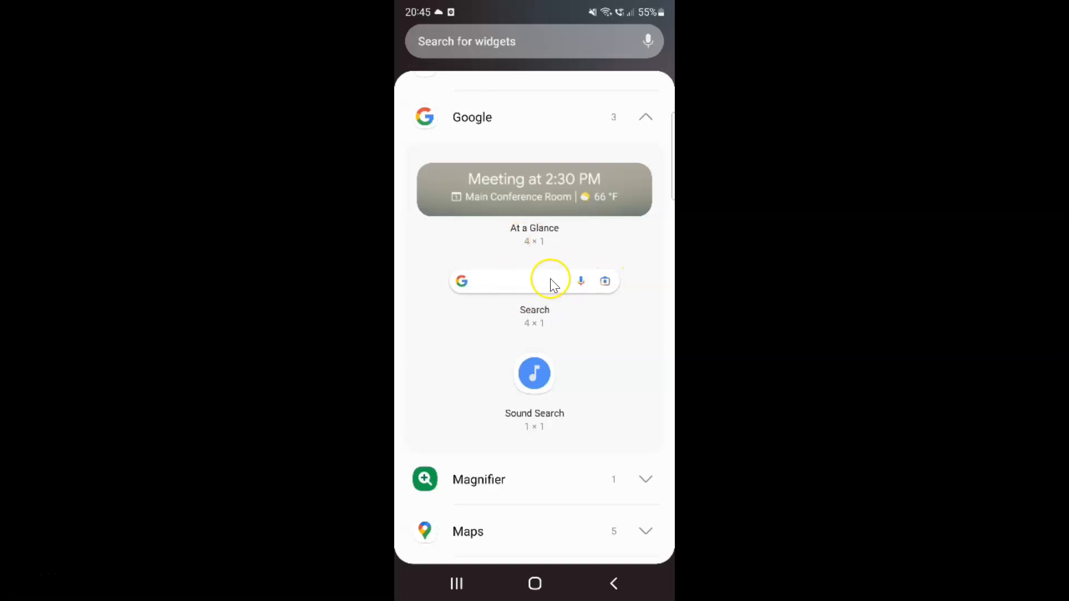
{"action": "mouse_move", "coordinate": [525, 287]}
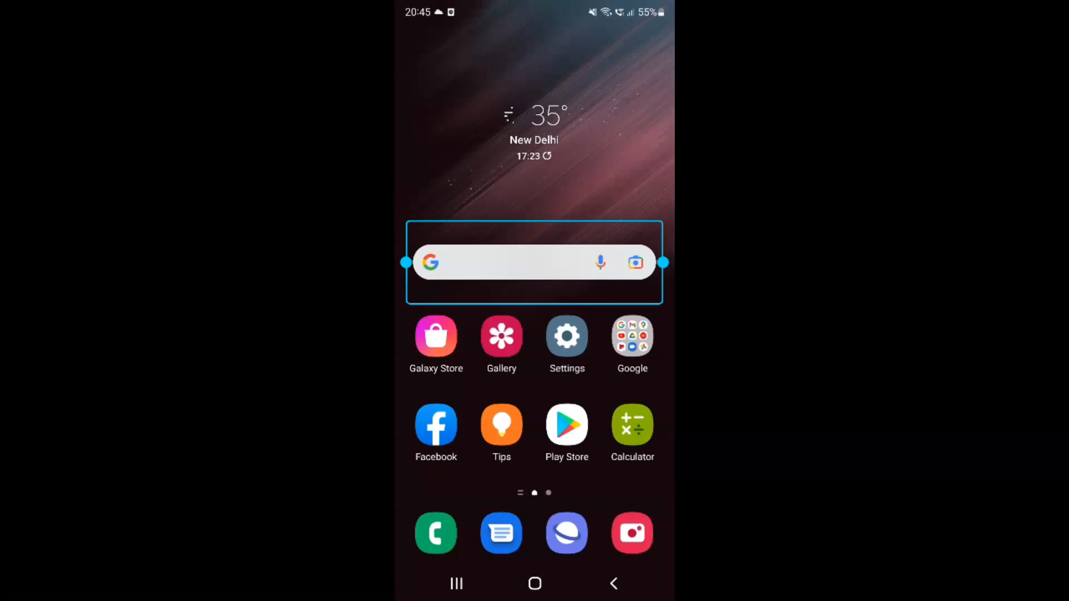
{"action": "mouse_move", "coordinate": [591, 264]}
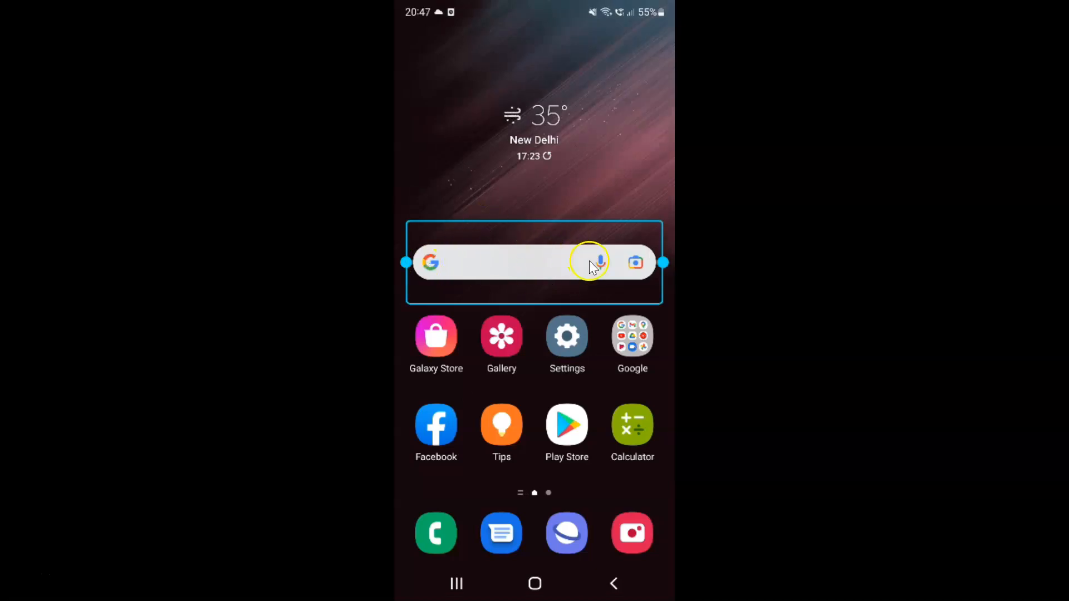
{"action": "mouse_move", "coordinate": [412, 279]}
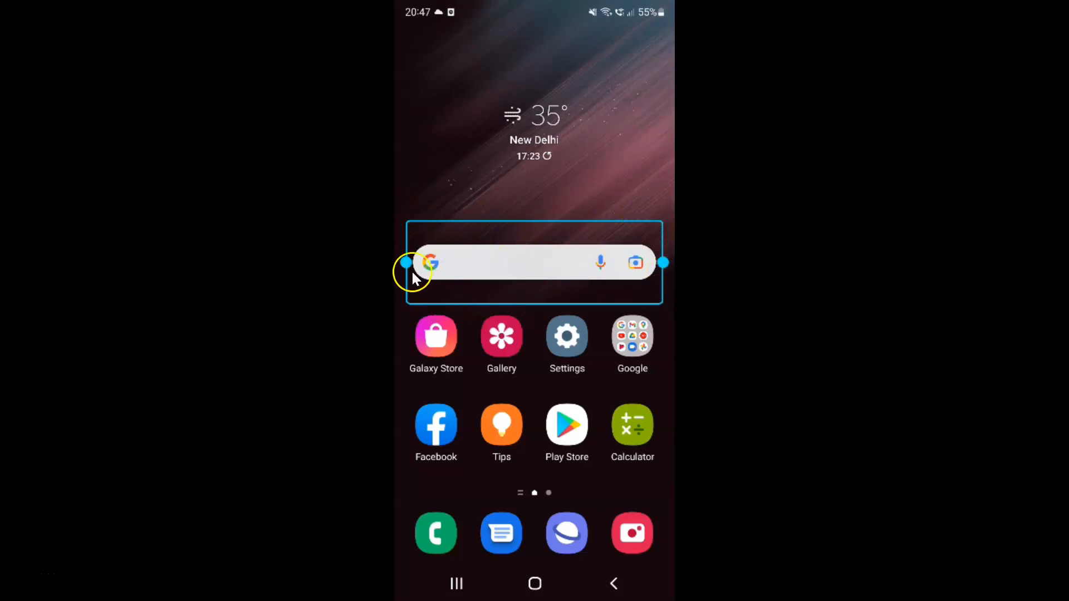
{"action": "mouse_move", "coordinate": [596, 189]}
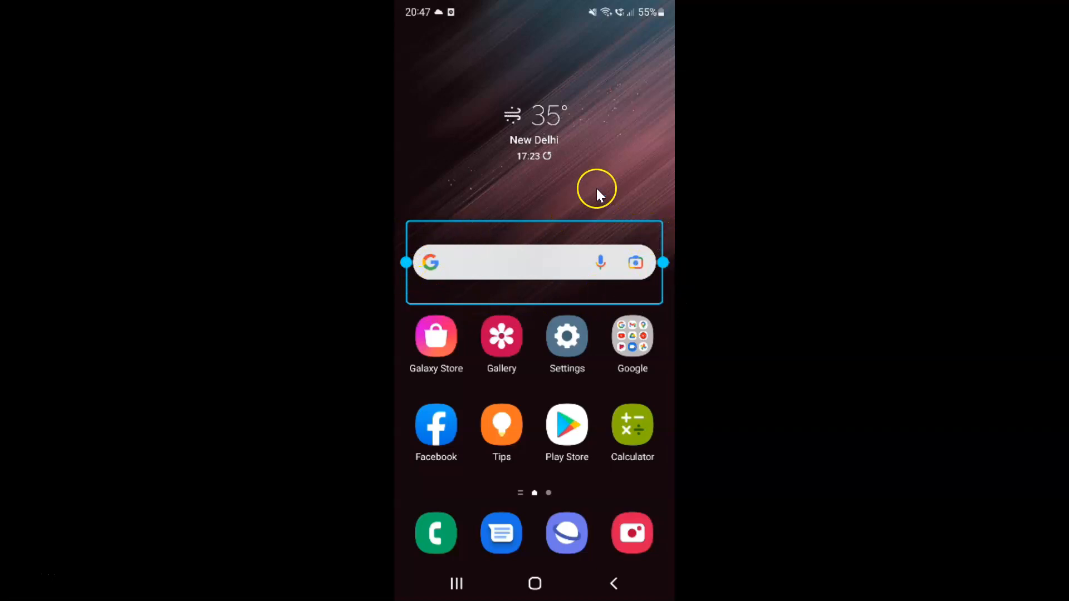
{"action": "mouse_move", "coordinate": [622, 194]}
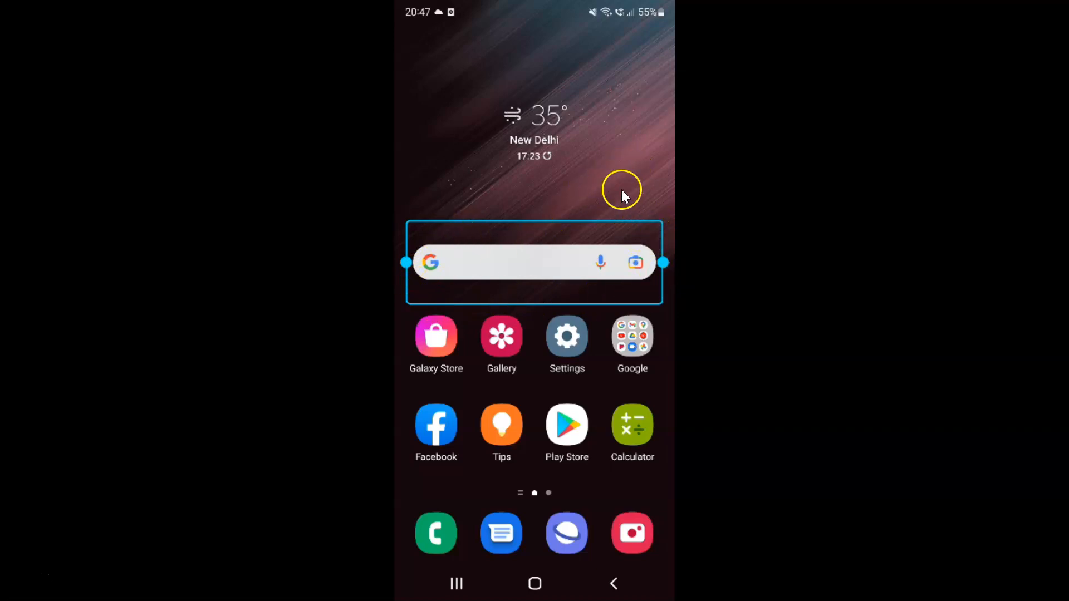
- Tap empty home screen space to exit resize mode, leaving the Google Search bar in place
{"action": "left_click", "coordinate": [608, 196]}
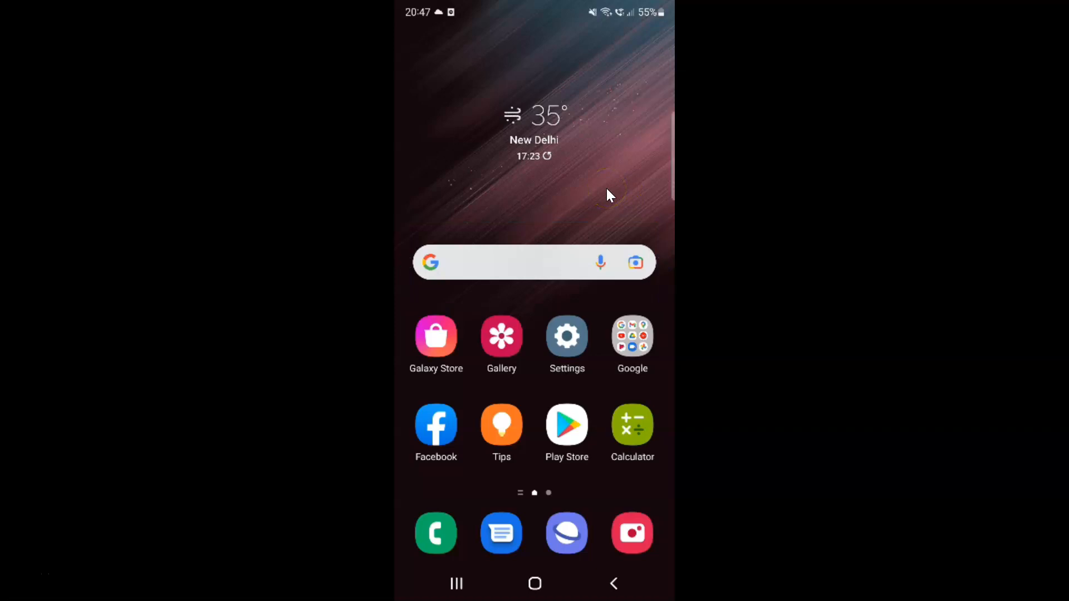
{"action": "mouse_move", "coordinate": [551, 311]}
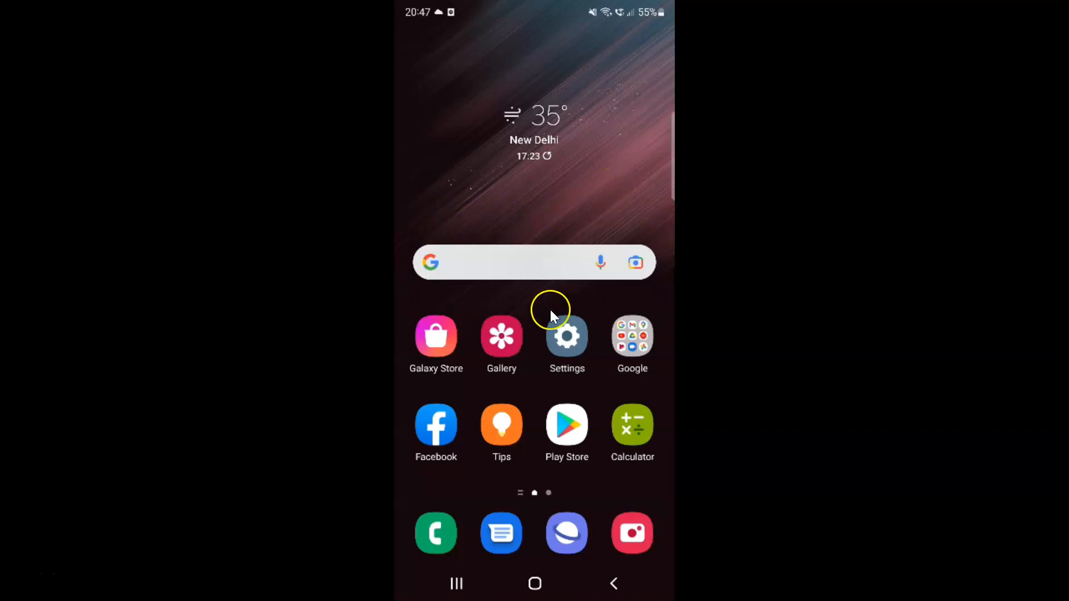
{"action": "mouse_move", "coordinate": [599, 219]}
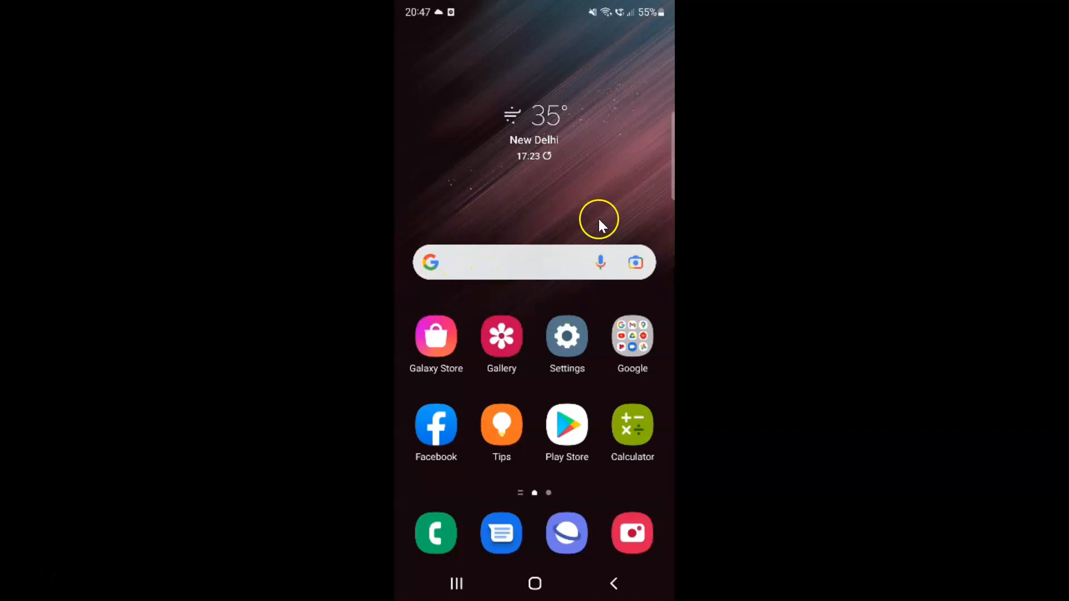
{"action": "mouse_move", "coordinate": [555, 208]}
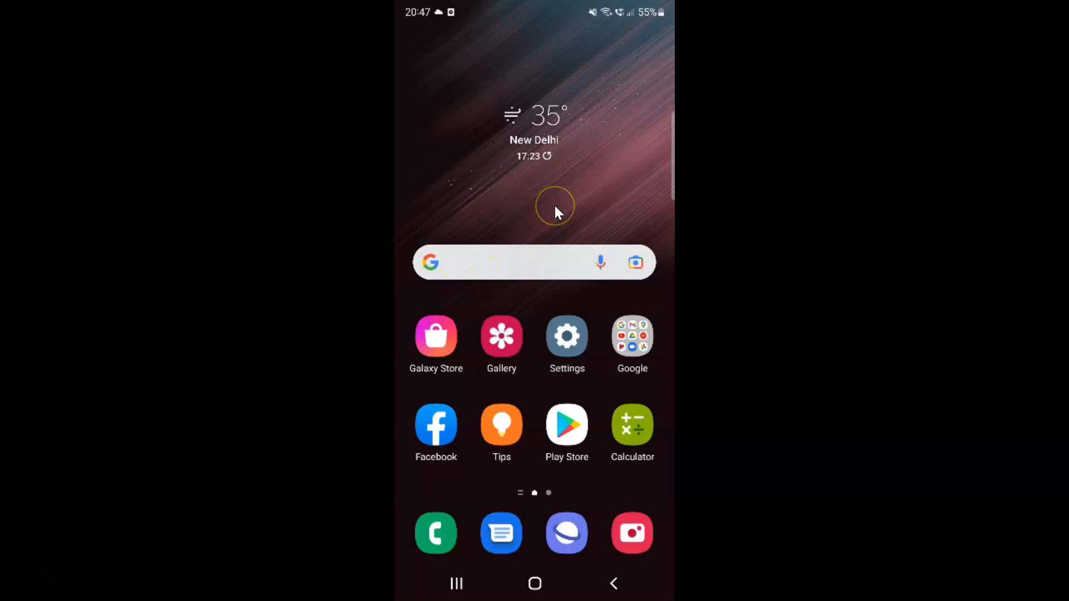
{"action": "mouse_move", "coordinate": [569, 262]}
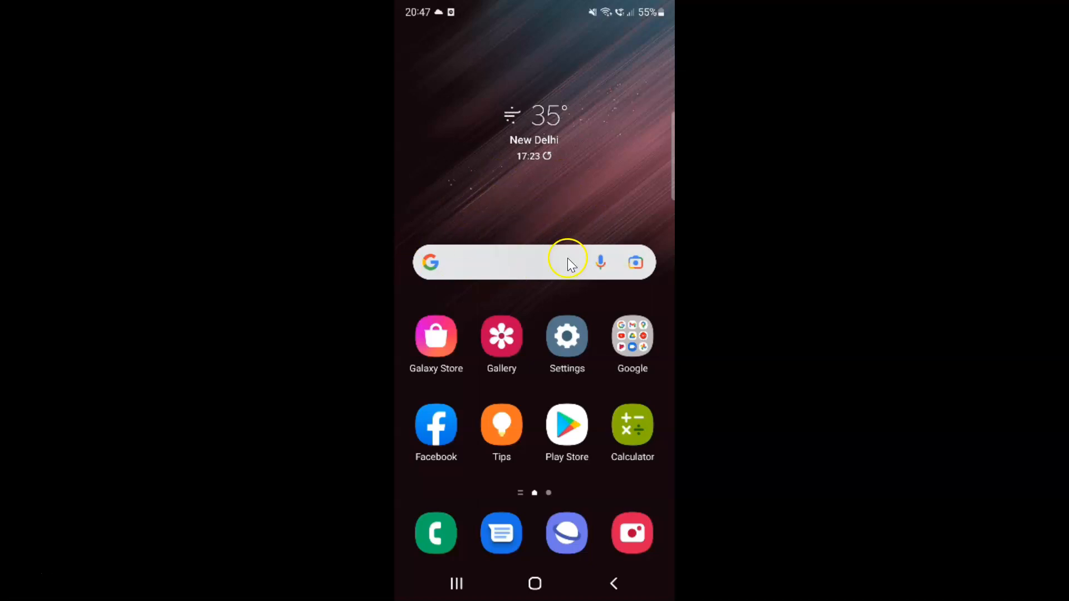
{"action": "mouse_move", "coordinate": [571, 225]}
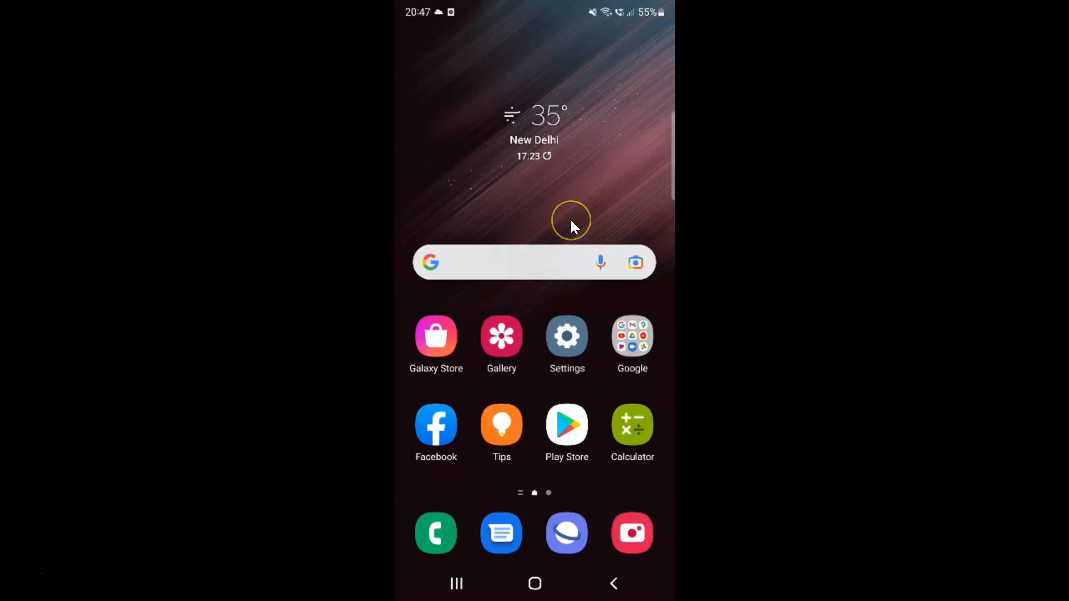
{"action": "mouse_move", "coordinate": [572, 225]}
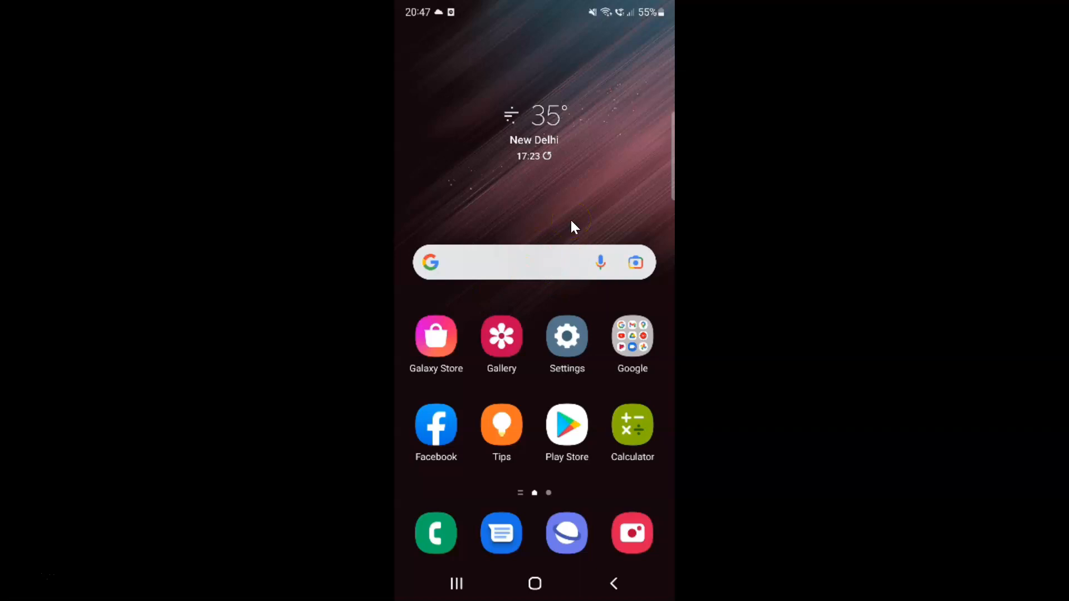